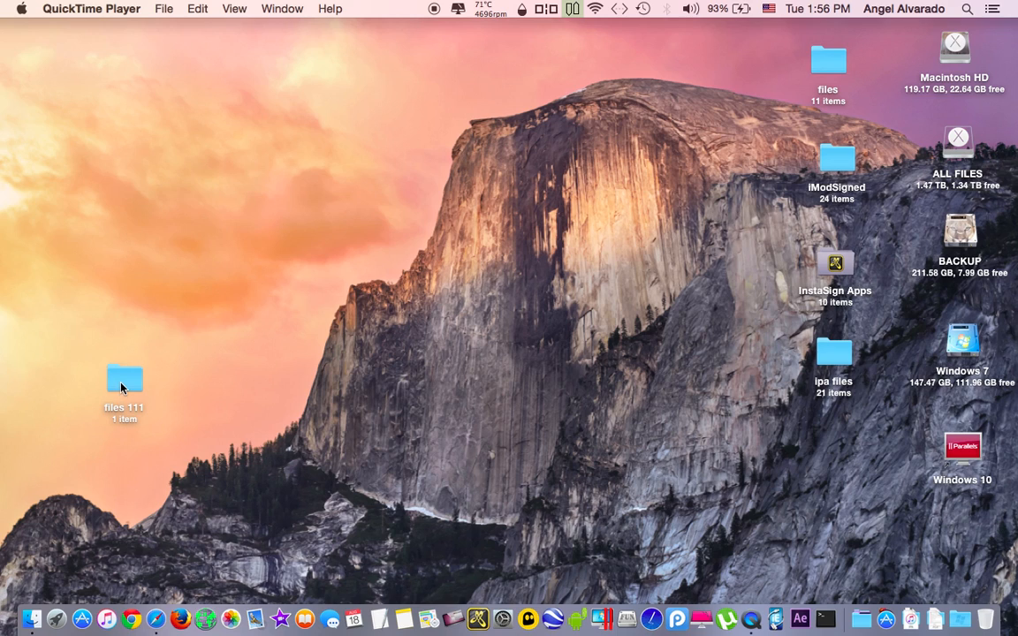
# Step: Check the files 111 folder's contents, then launch Terminal from a Spotlight search
pyautogui.doubleClick(125, 380)
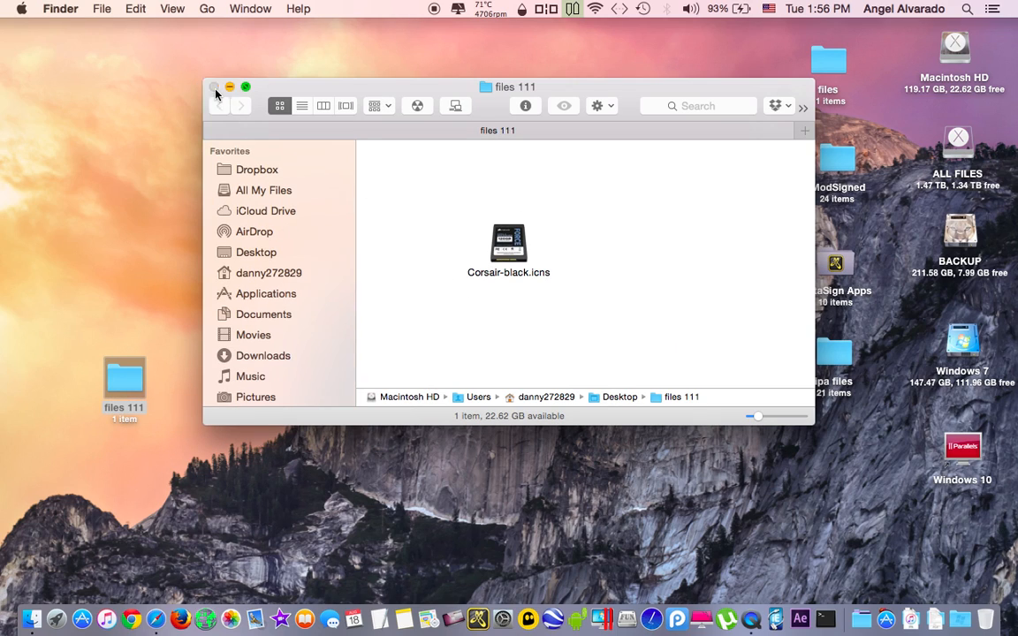
pyautogui.click(215, 86)
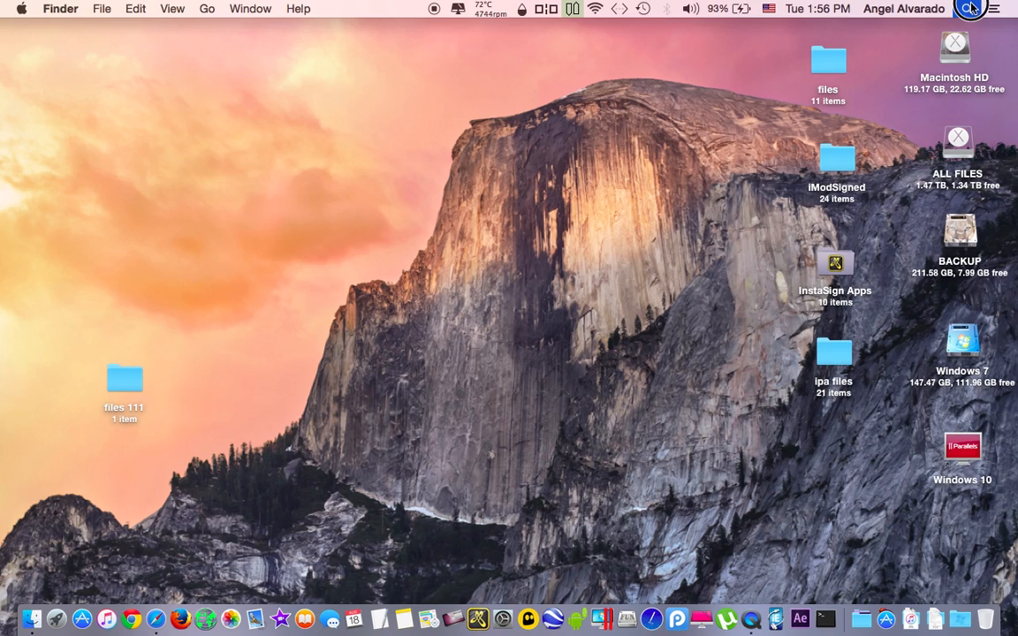
pyautogui.write('terminal')
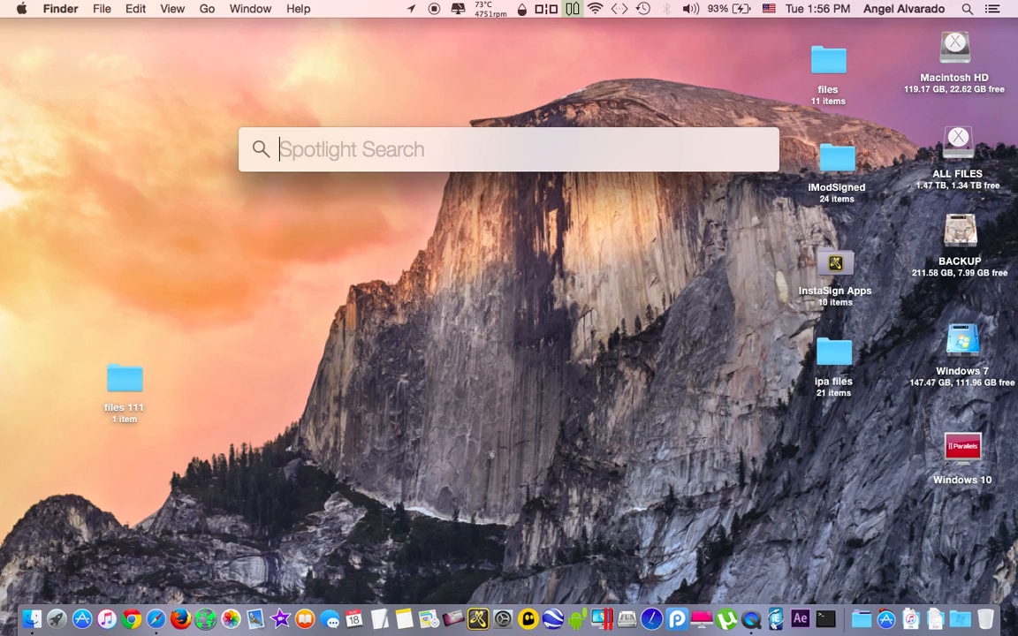
pyautogui.write('terminal')
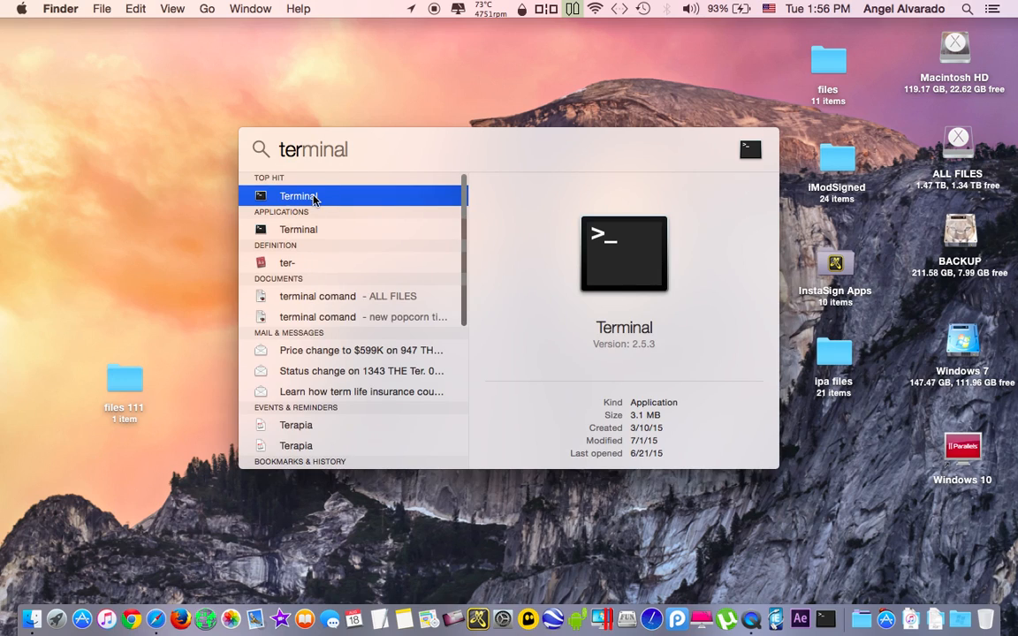
pyautogui.click(299, 195)
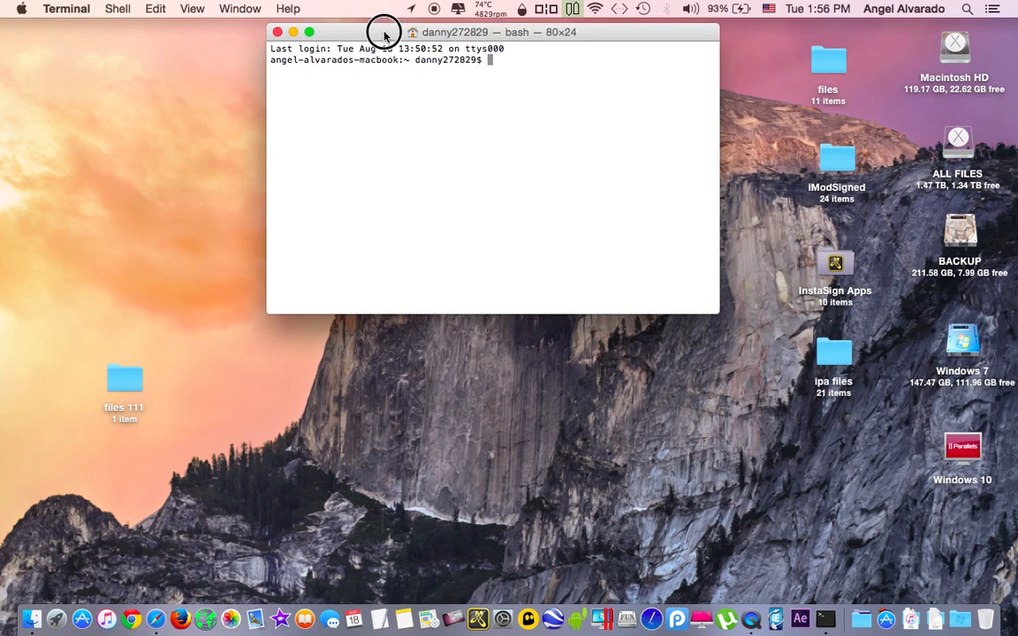
# Step: Reposition the Terminal window and enter 'zip -er 111aaa.zip' at the bash prompt
pyautogui.moveTo(384, 32); pyautogui.dragTo(354, 51)
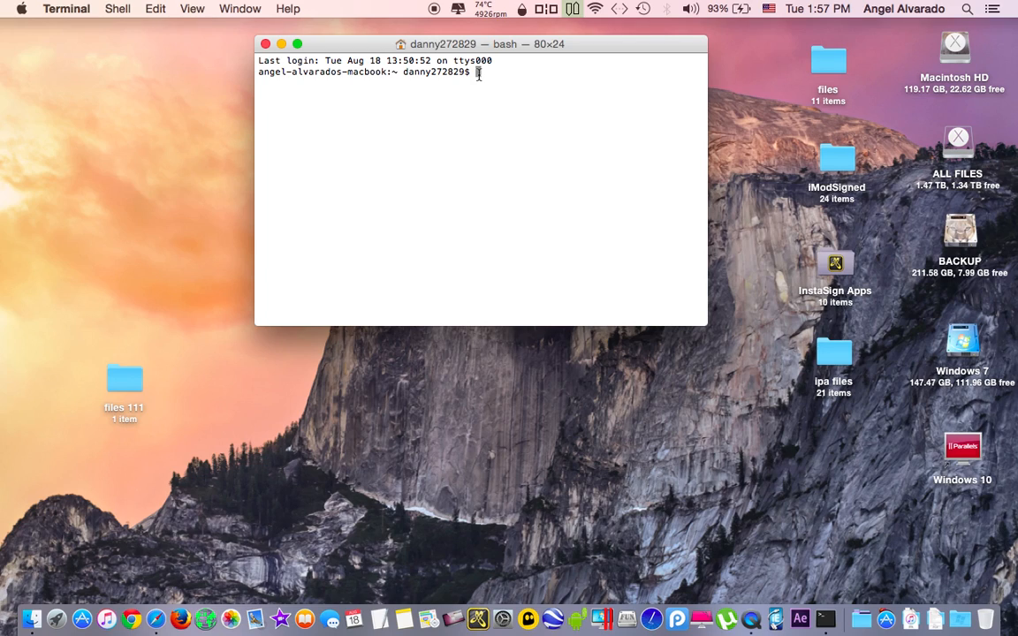
pyautogui.write('zi')
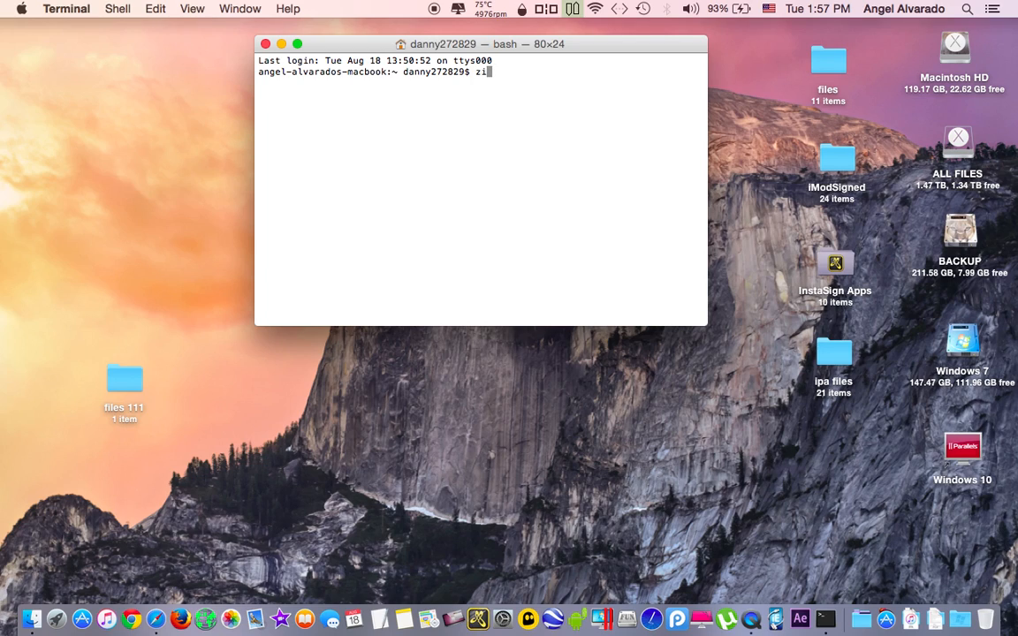
pyautogui.write('p')
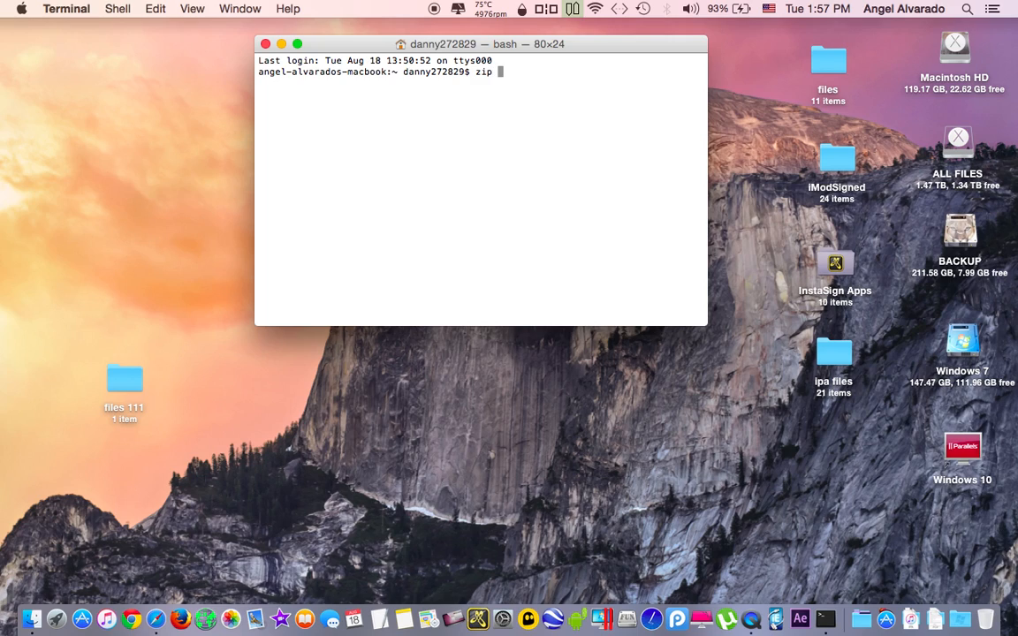
pyautogui.write('-')
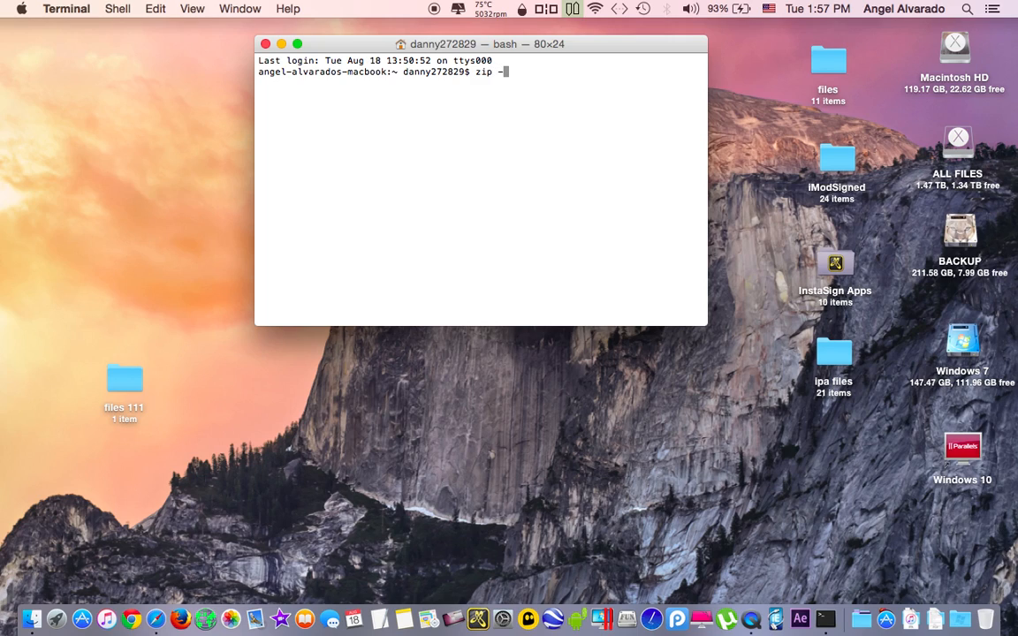
pyautogui.write('r')
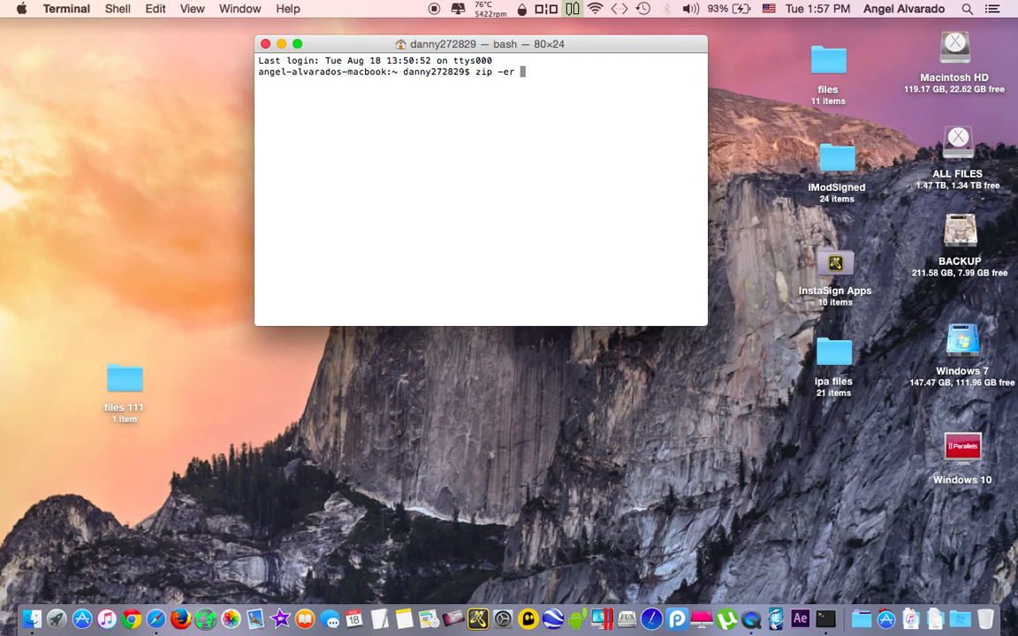
pyautogui.write('11')
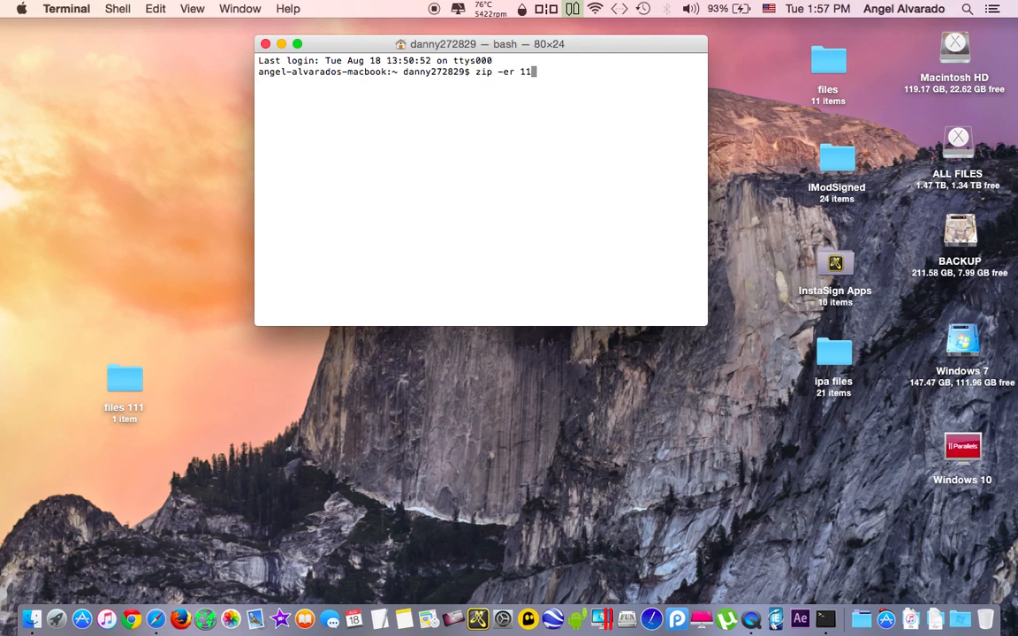
pyautogui.write('1aaa')
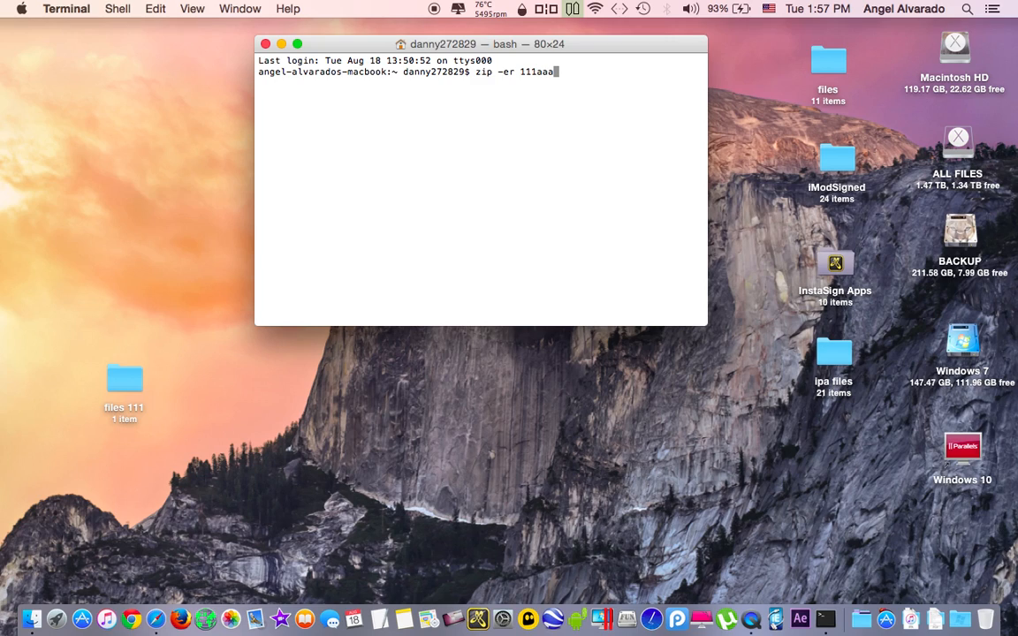
pyautogui.write('.zip')
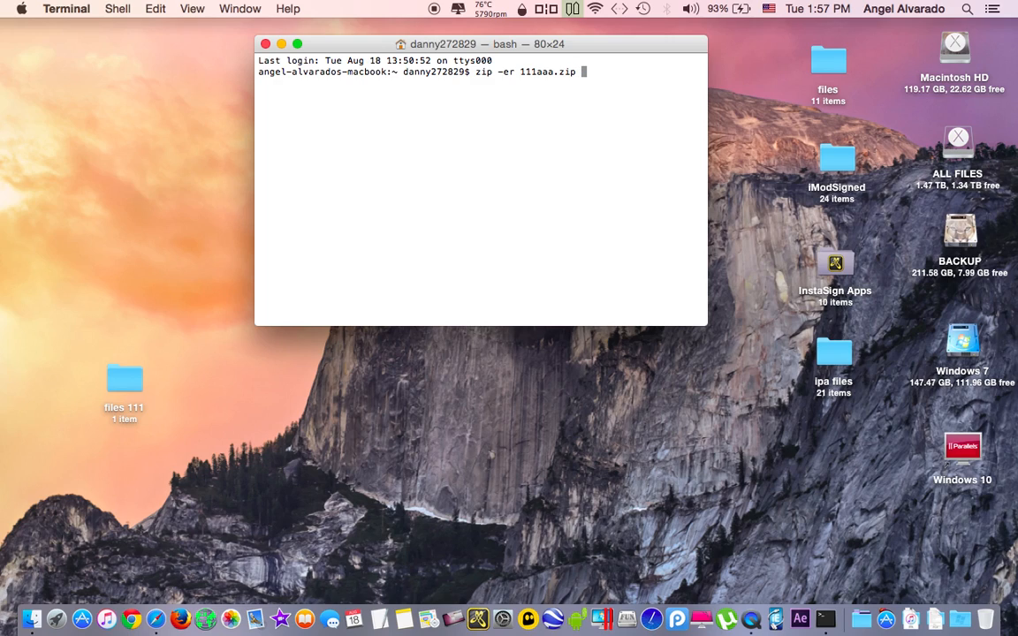
pyautogui.moveTo(121, 333)
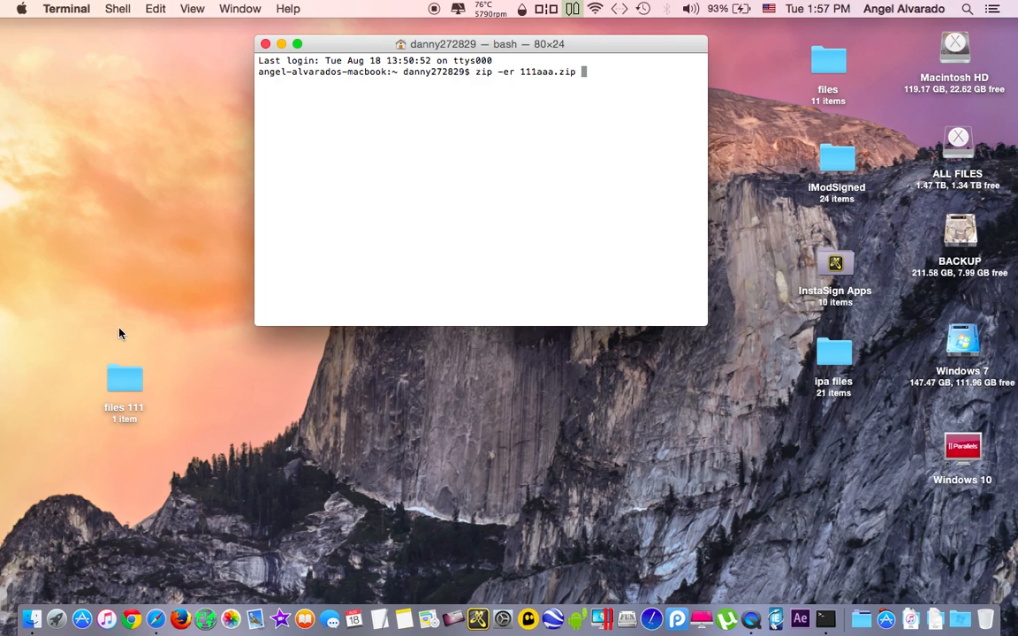
# Step: Run the zip command on /Users/danny272829/Desktop/files 111 and set a verified password
pyautogui.click(125, 378)
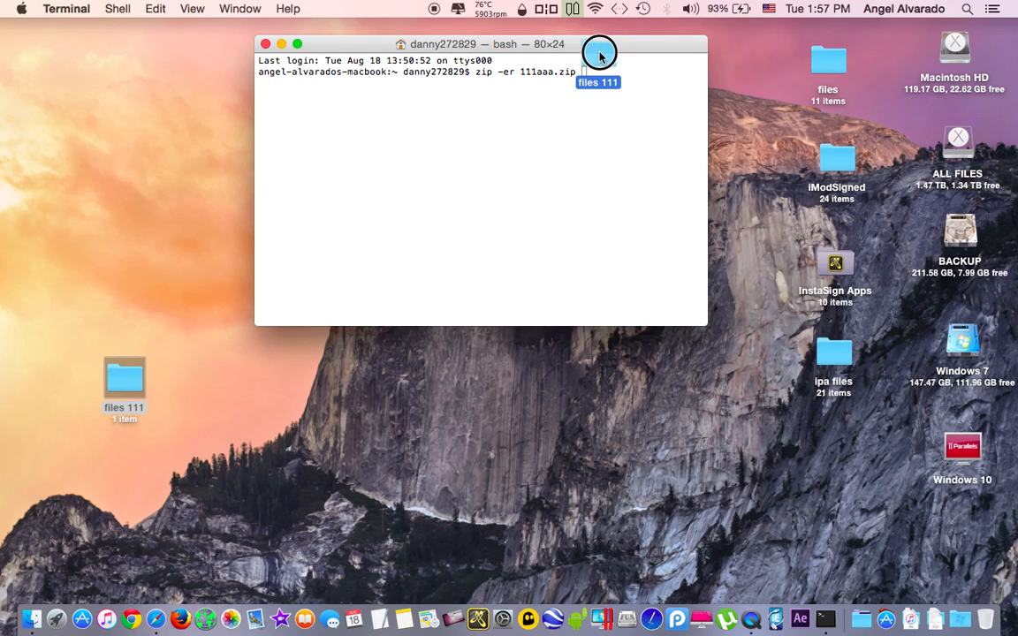
pyautogui.write('/Users/danny272829/Desktop/files\\ 111')
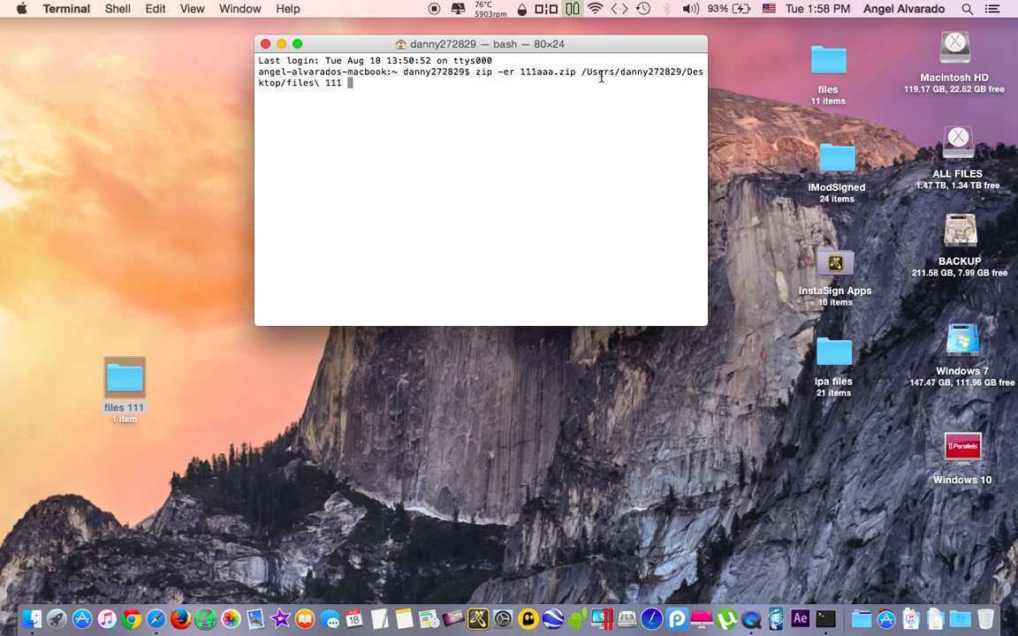
pyautogui.press('Return')
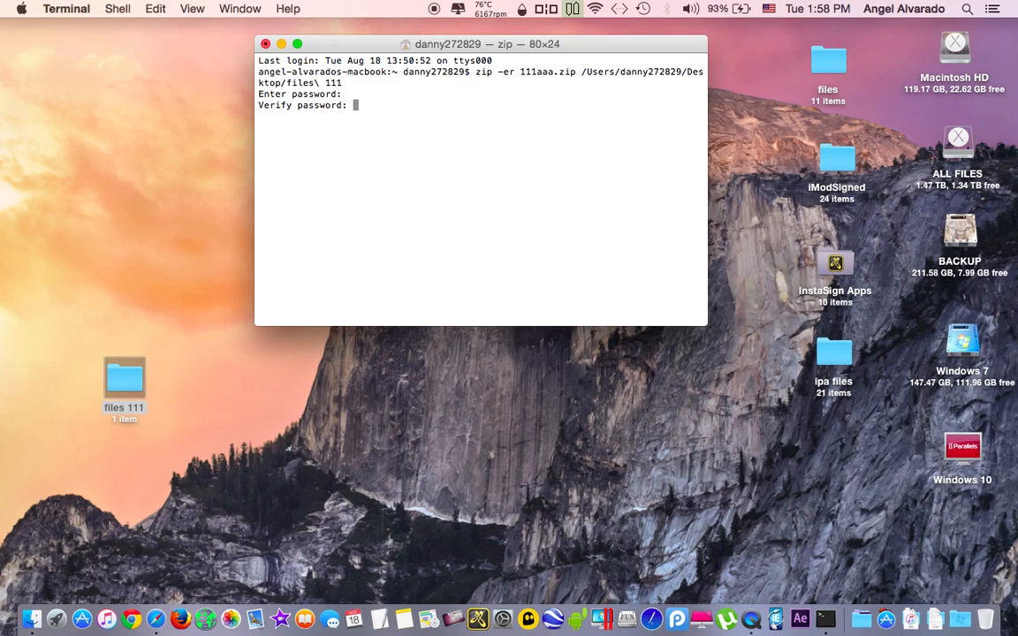
pyautogui.press('enter')
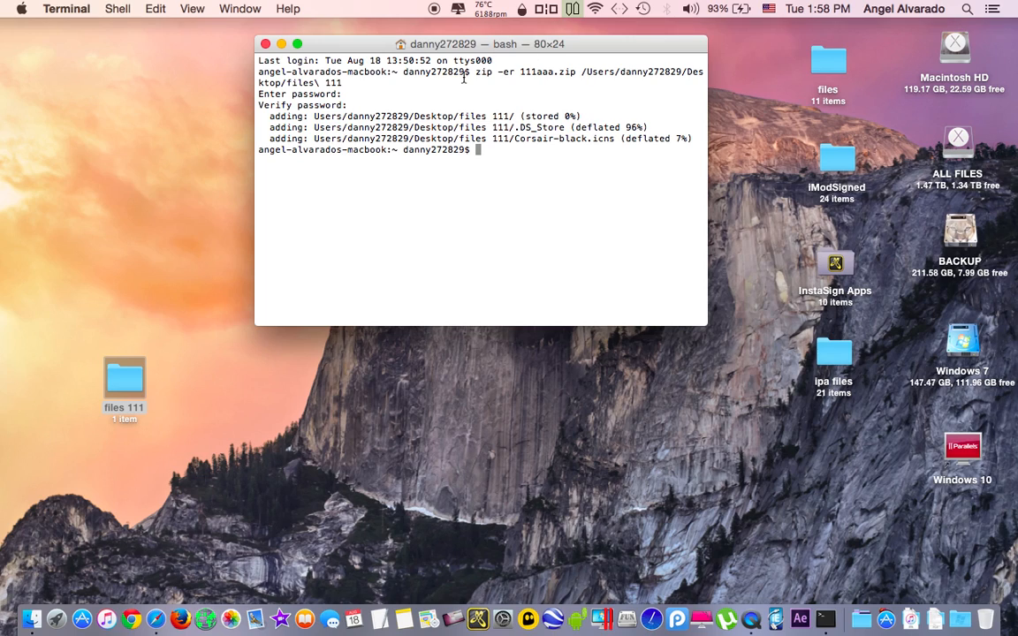
pyautogui.moveTo(230, 175)
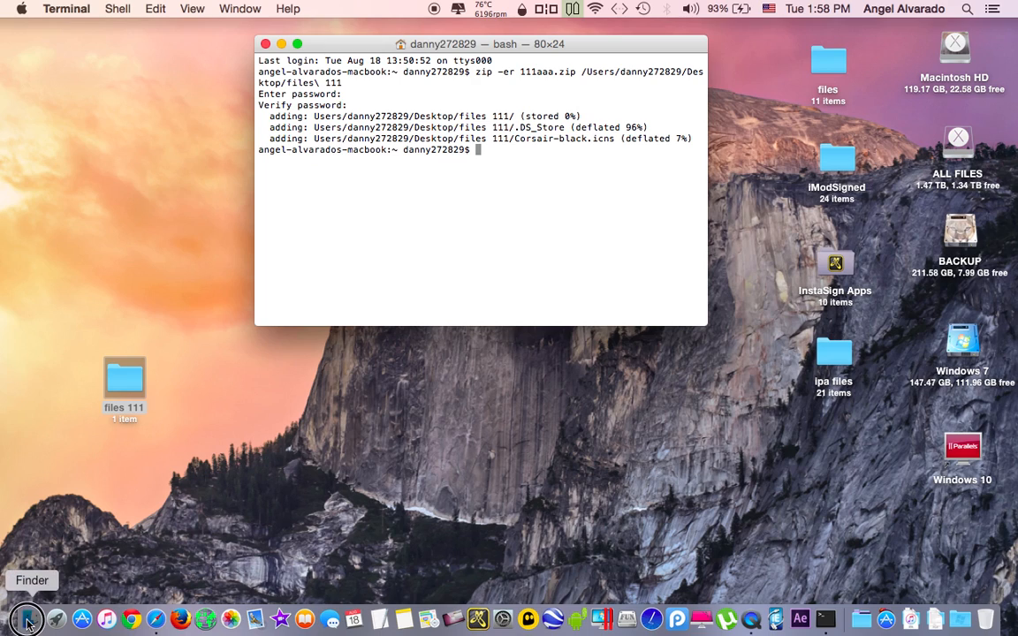
# Step: Find 111aaa.zip in the home folder in Finder and extract it into Users 2
pyautogui.click(26, 618)
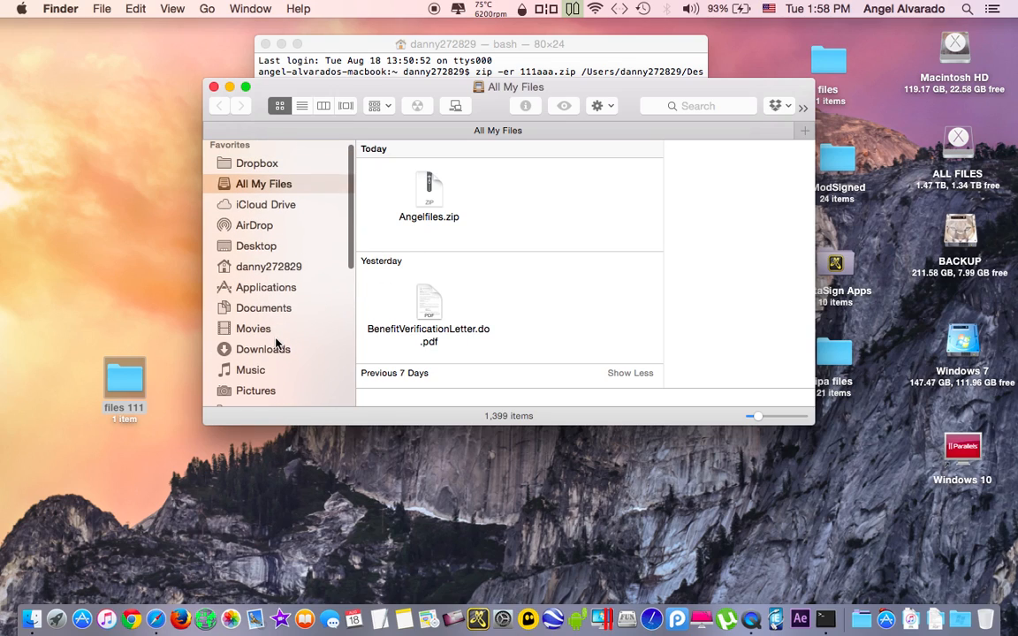
pyautogui.click(268, 266)
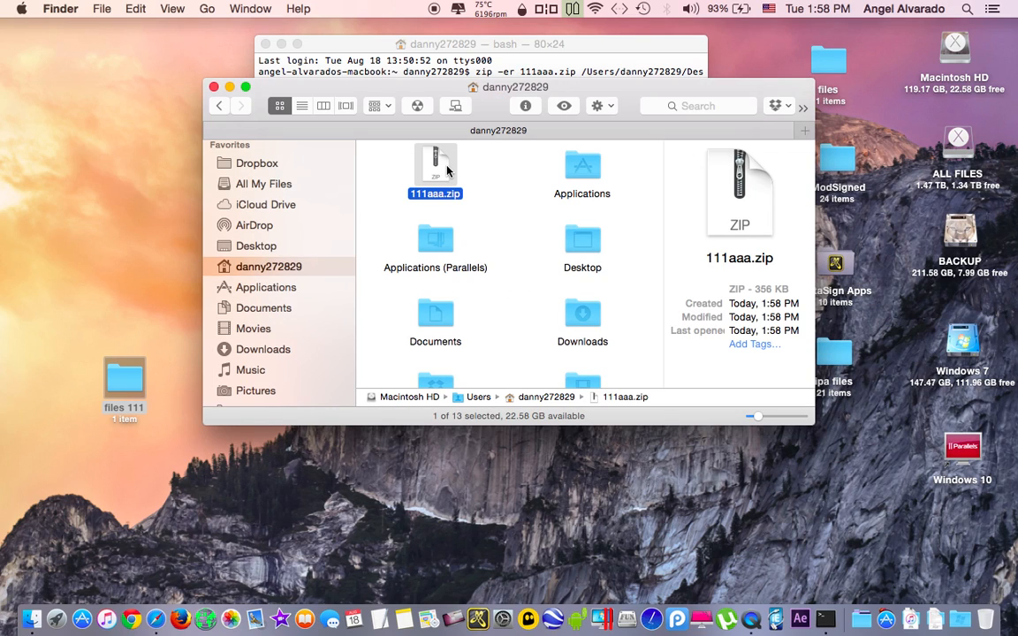
pyautogui.doubleClick(434, 168)
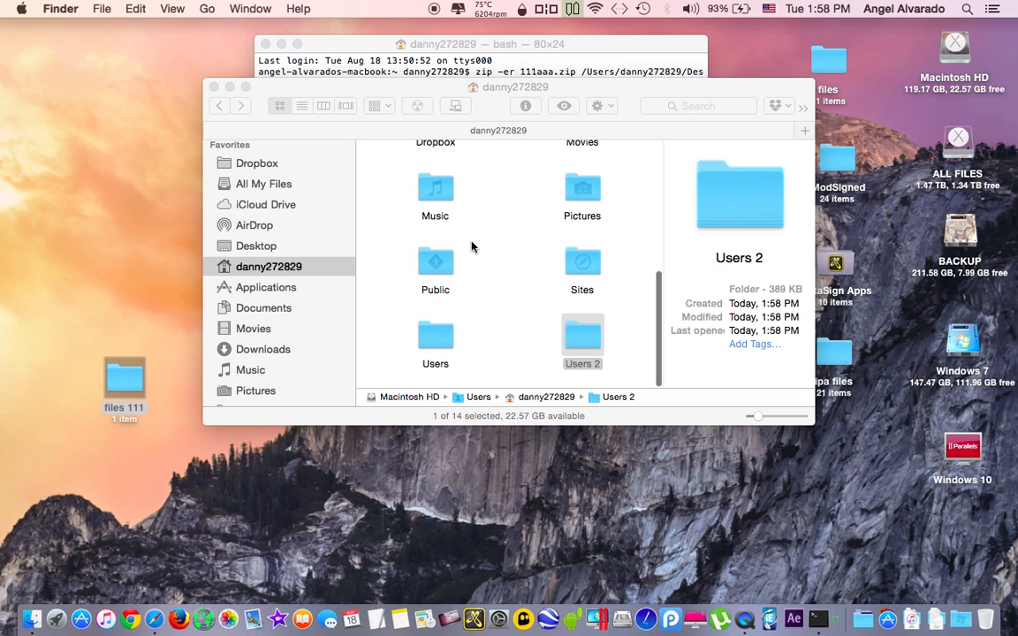
pyautogui.doubleClick(582, 341)
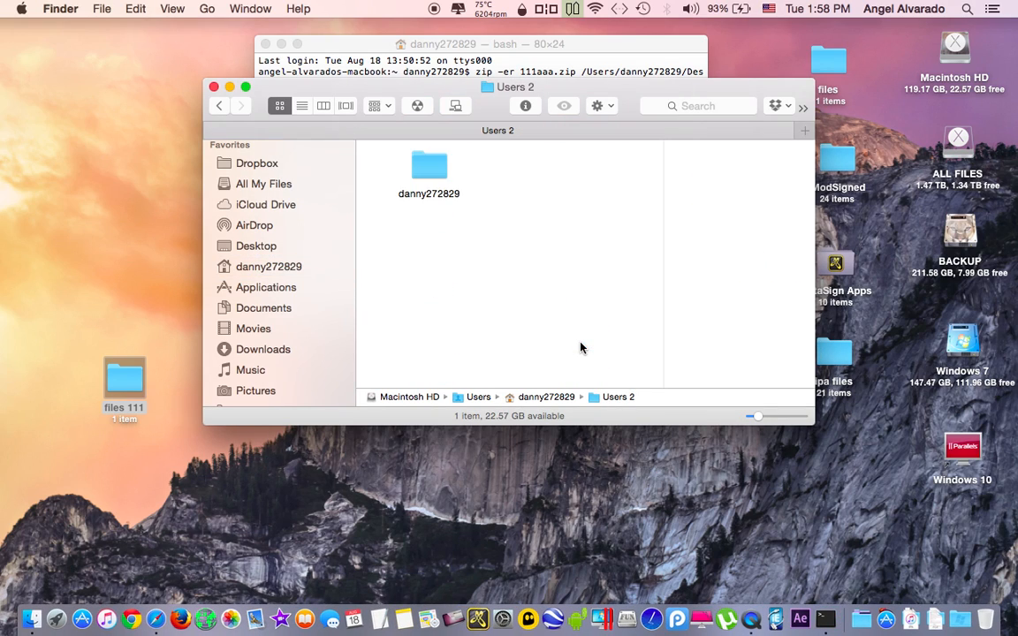
pyautogui.doubleClick(429, 166)
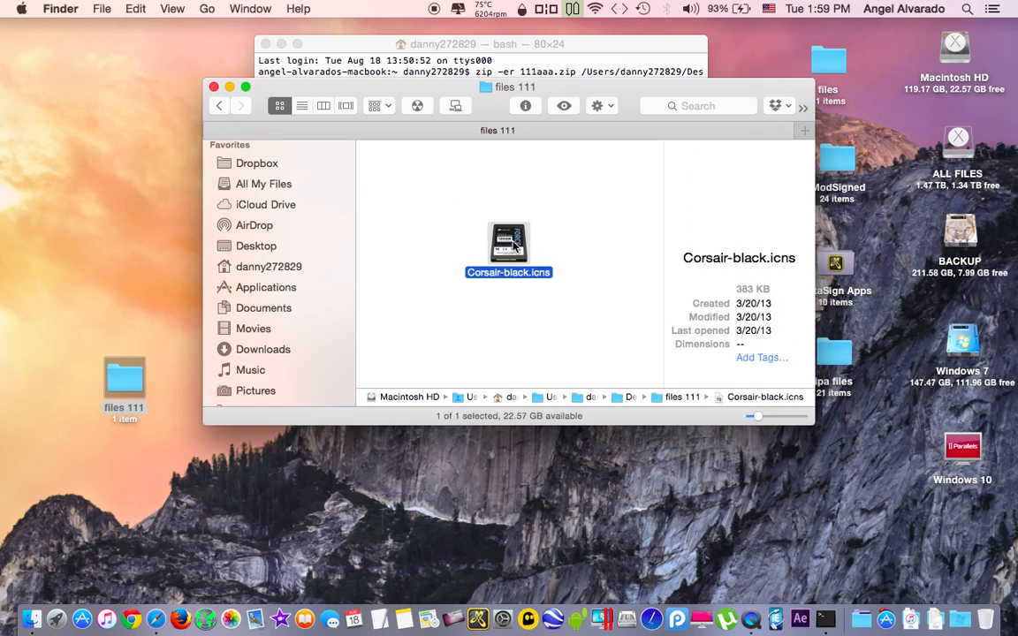
pyautogui.click(219, 106)
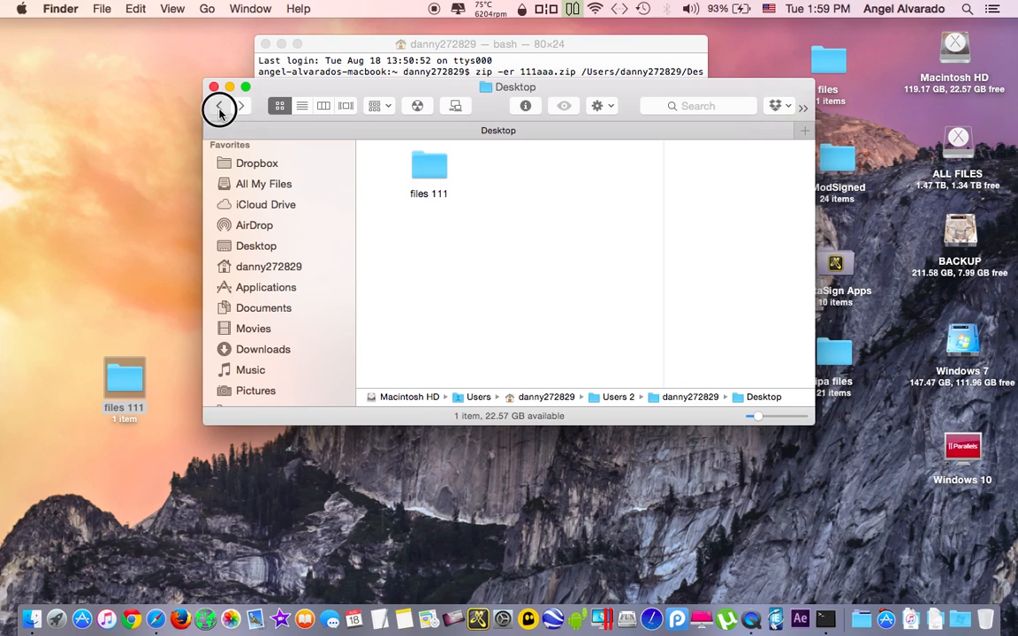
pyautogui.click(219, 106)
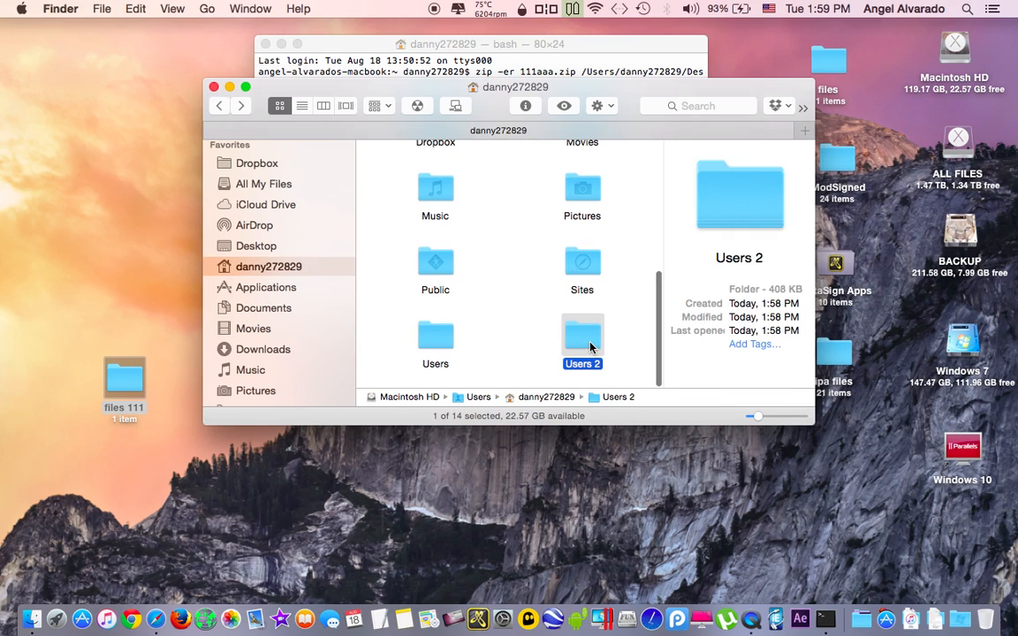
pyautogui.moveTo(623, 342)
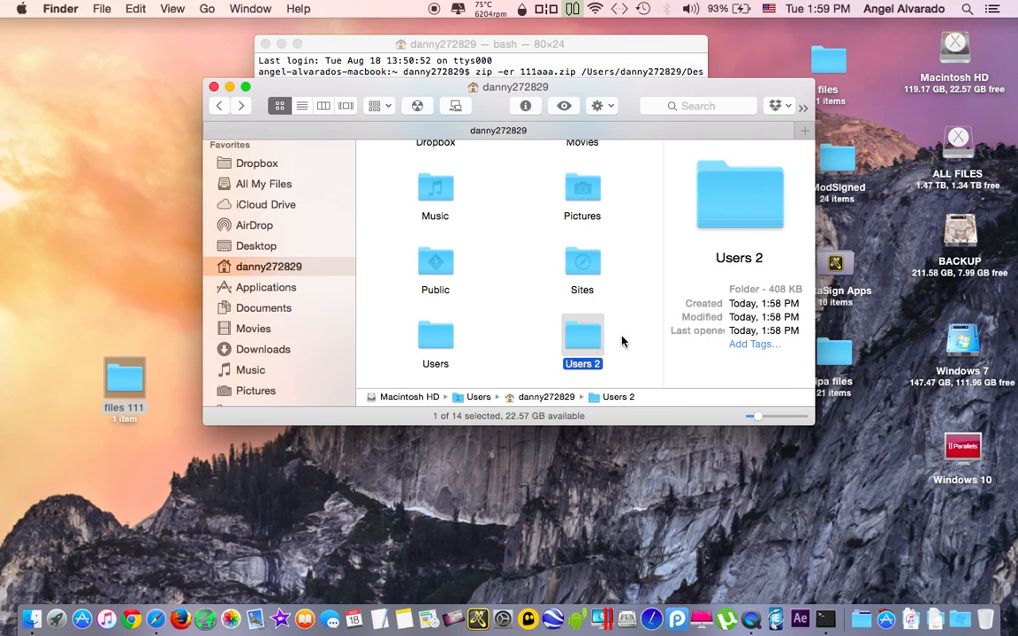